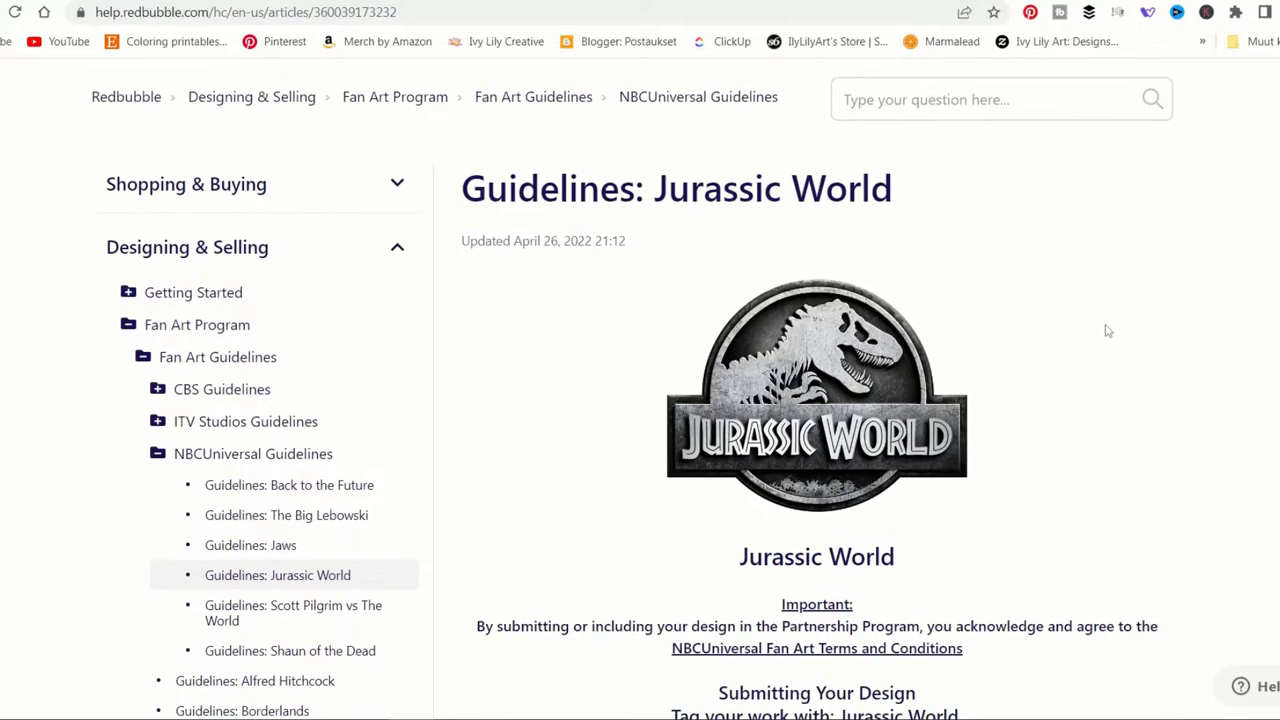
scroll(down, 3)
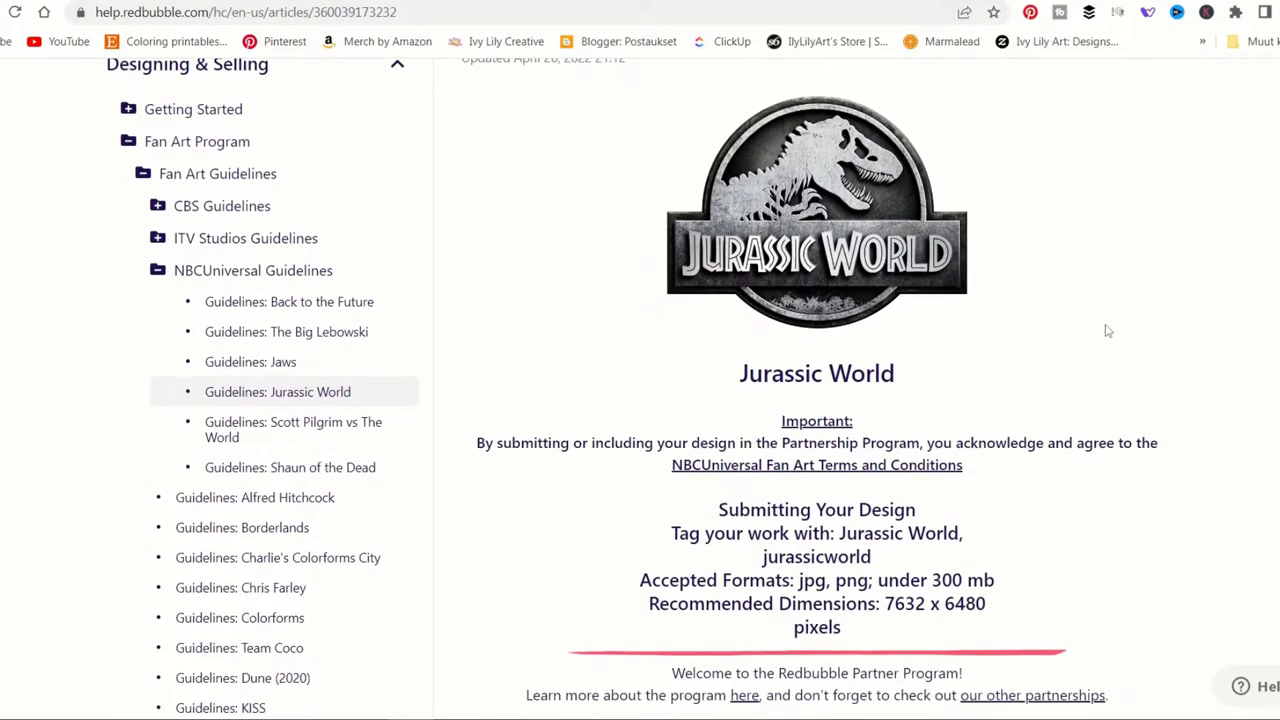
scroll(down, 3)
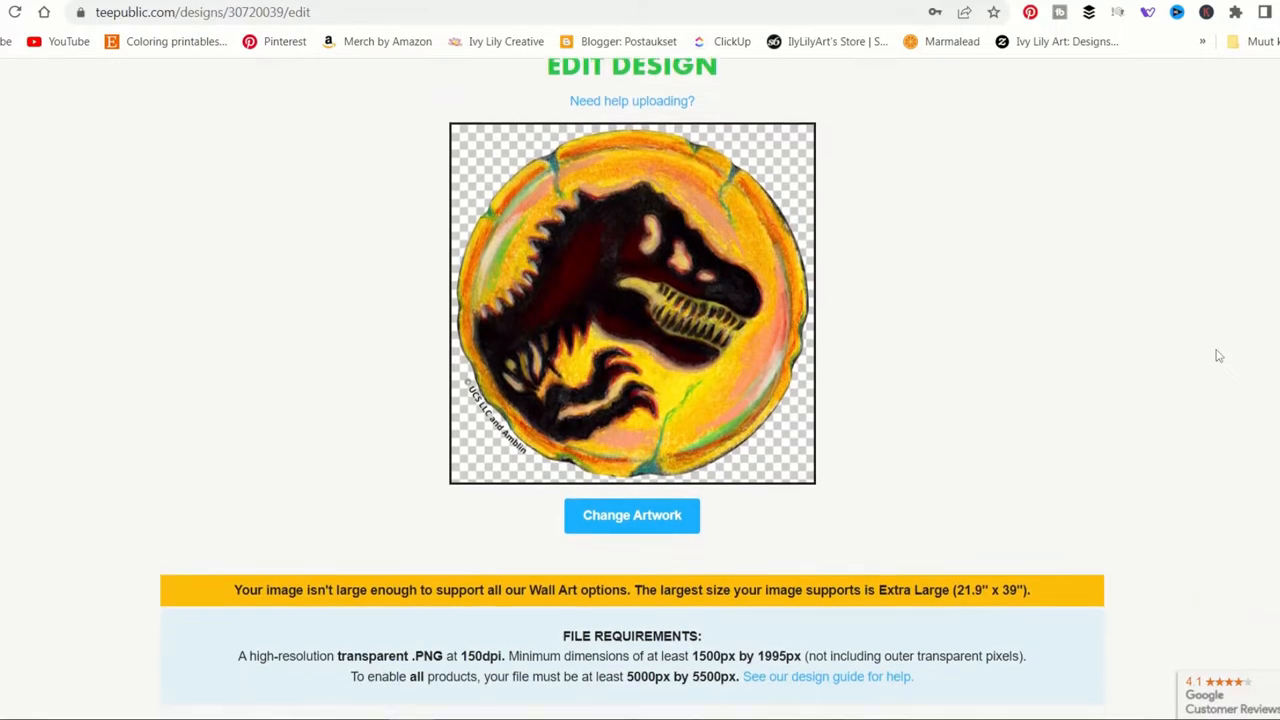
scroll(down, 3)
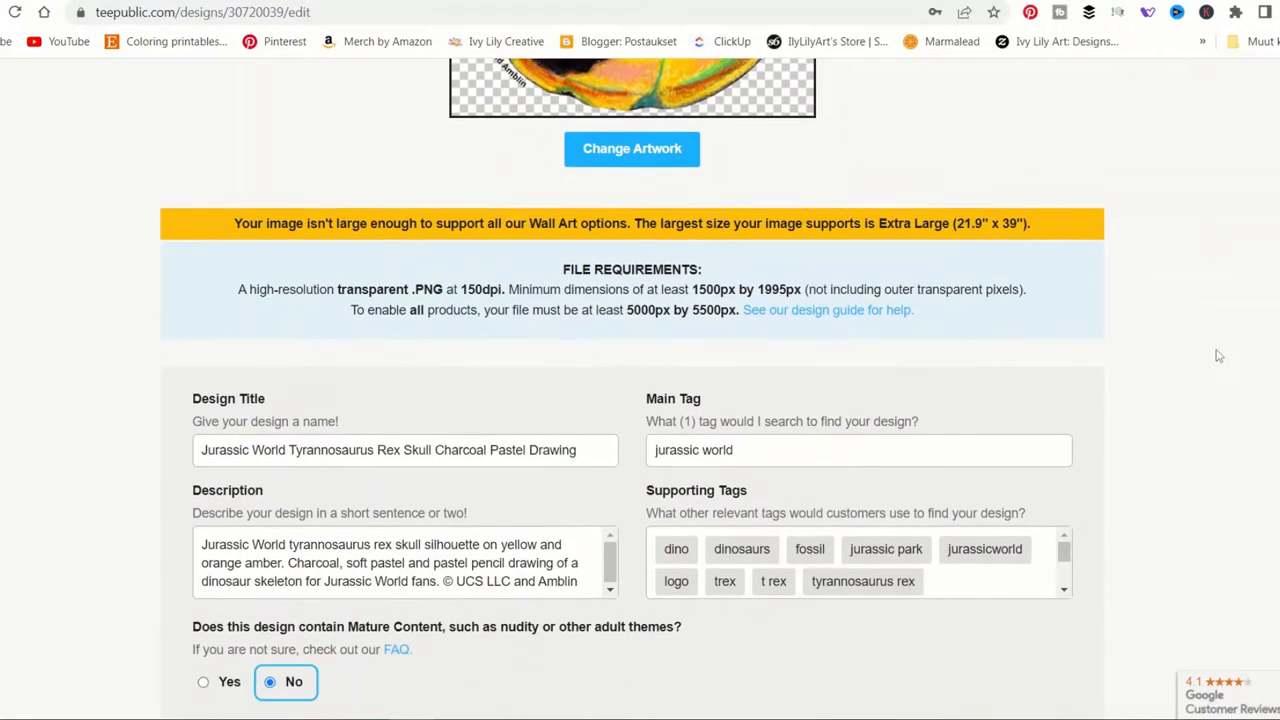
scroll(down, 3)
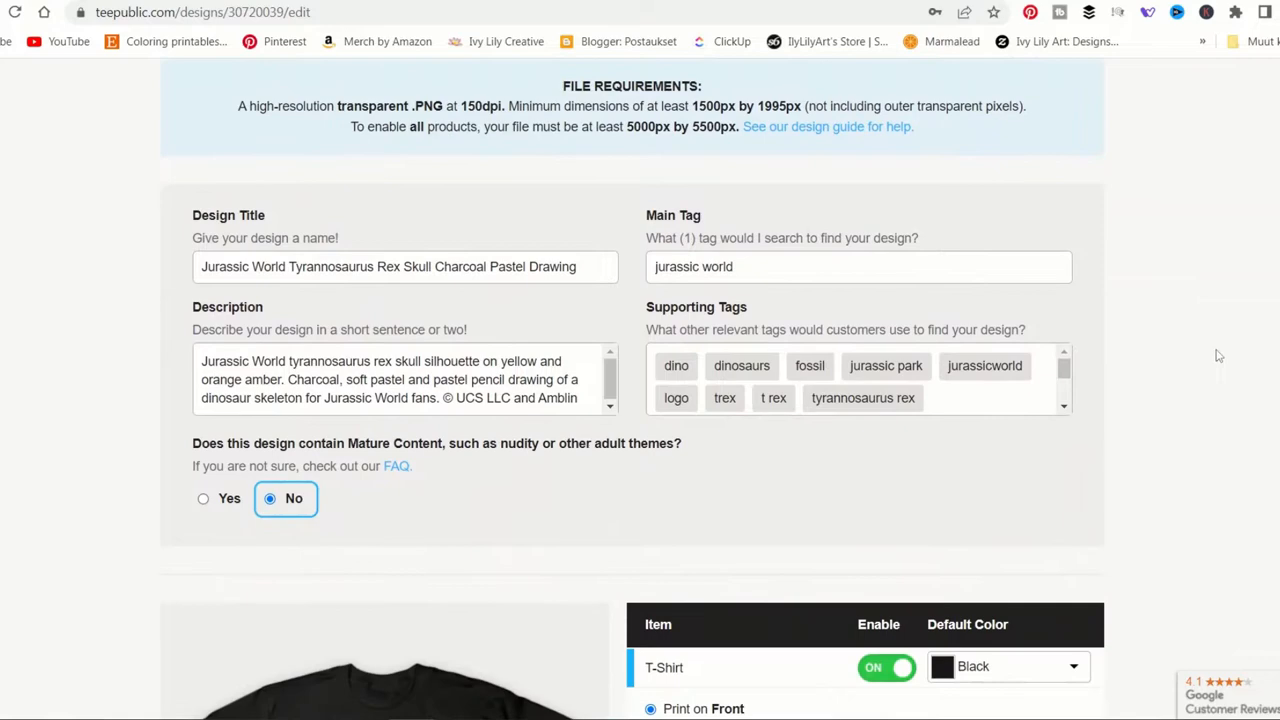
scroll(down, 3)
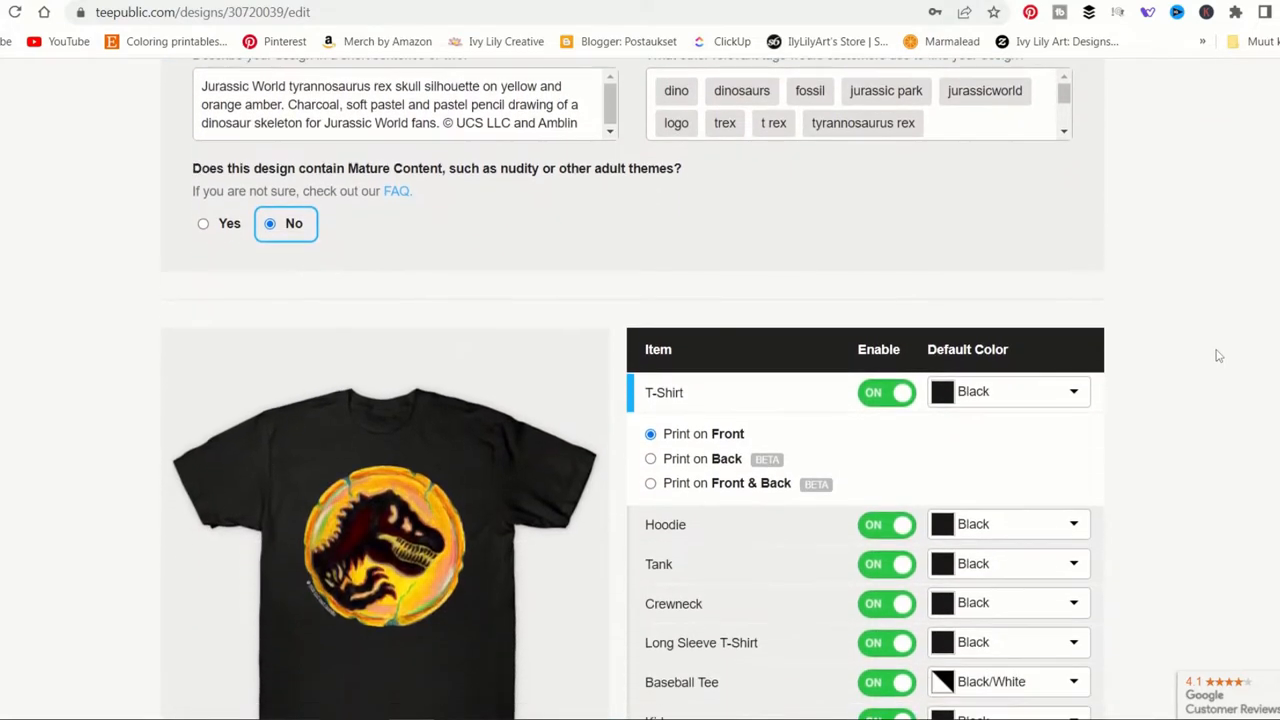
scroll(down, 3)
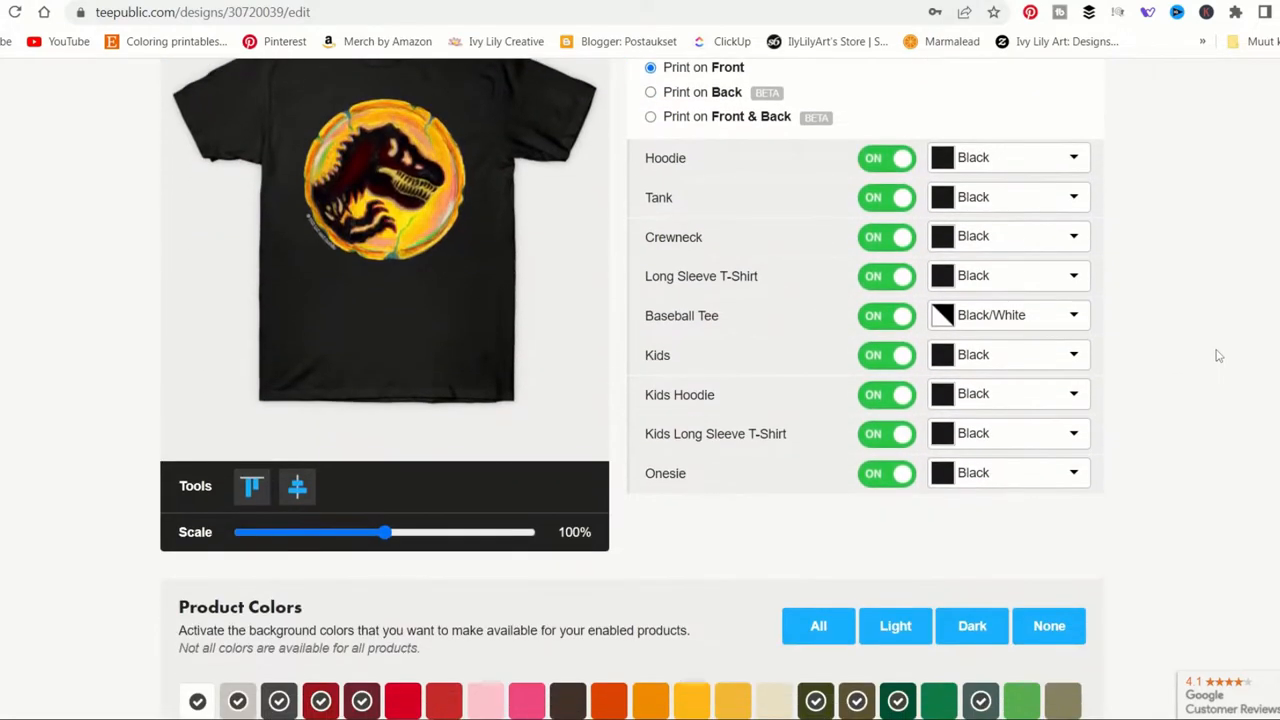
scroll(down, 3)
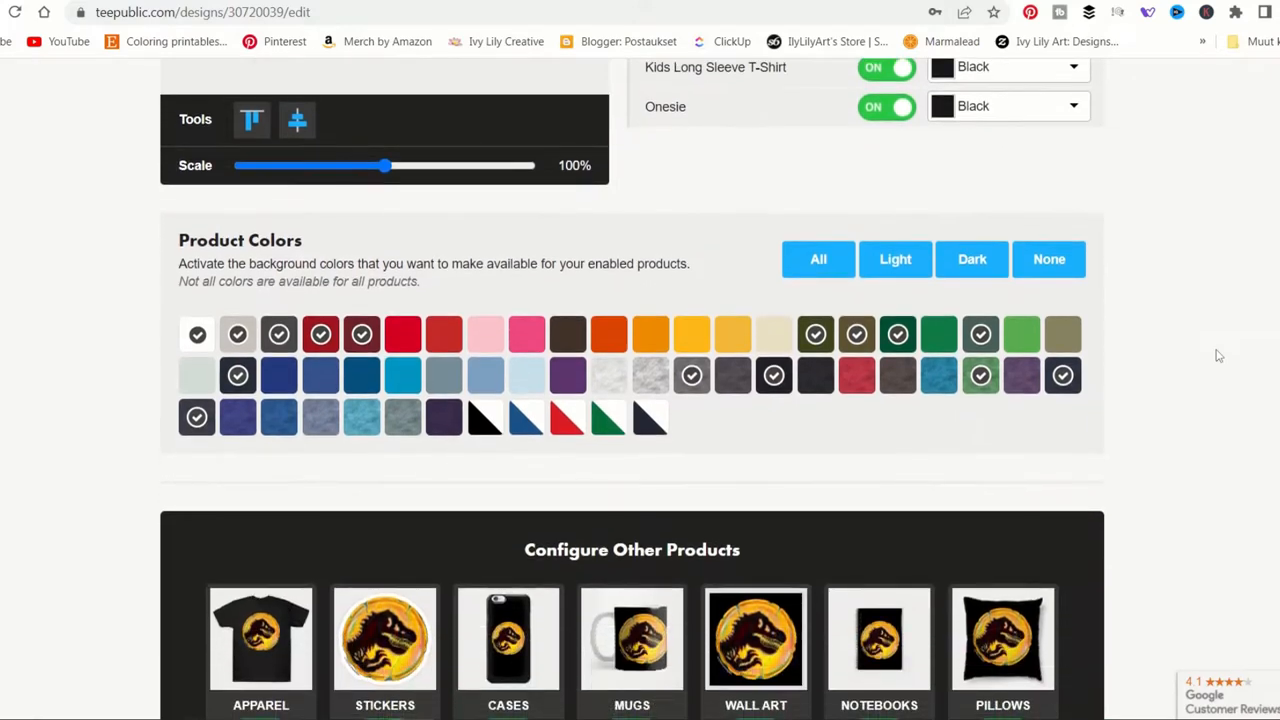
scroll(down, 3)
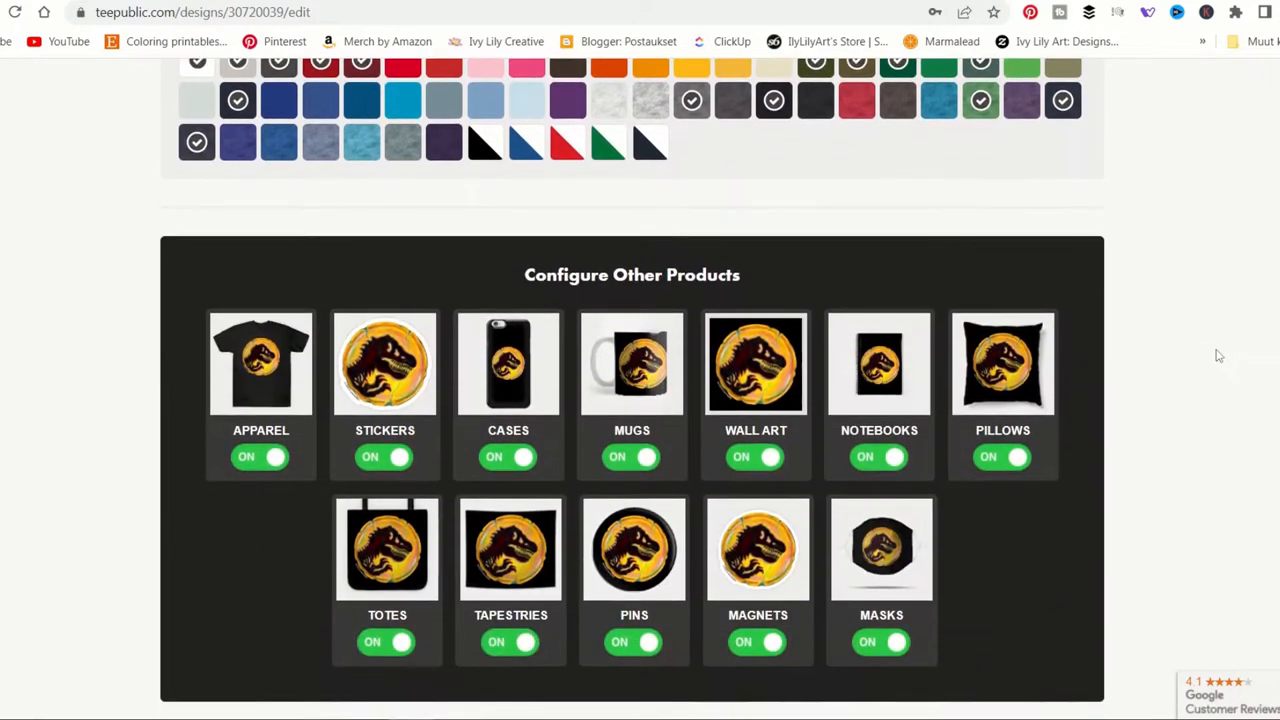
scroll(down, 3)
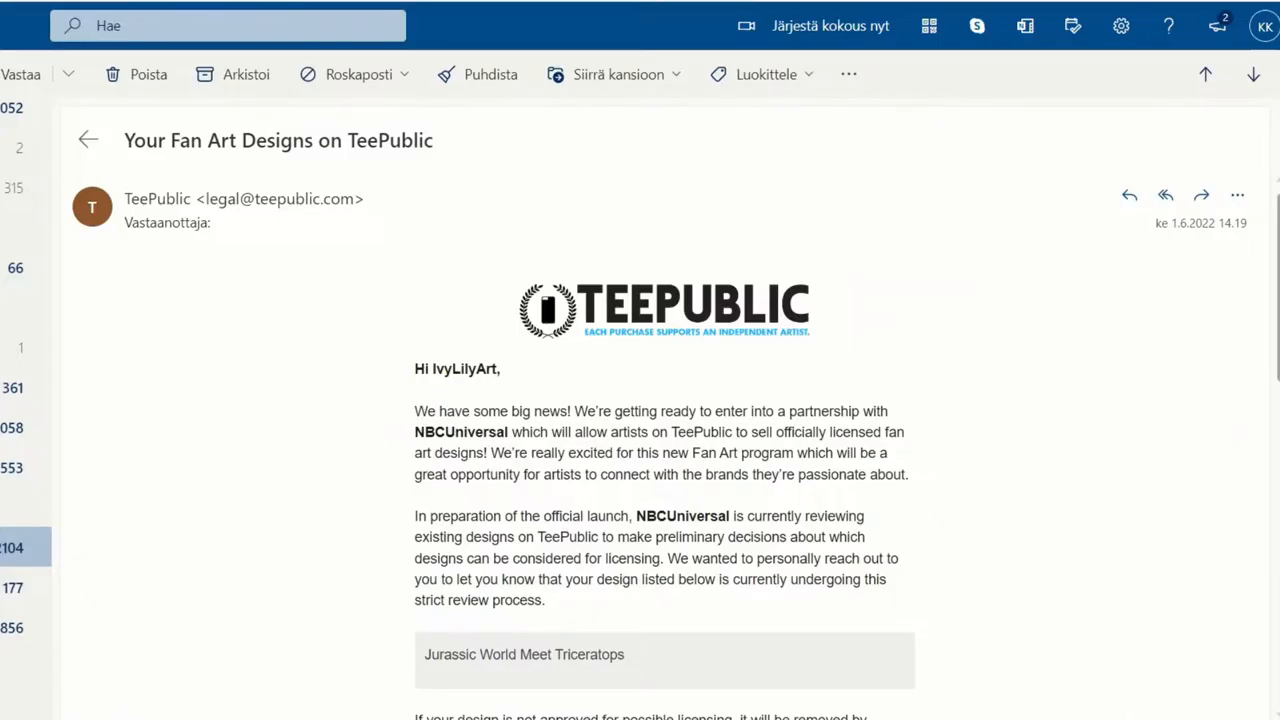
scroll(down, 3)
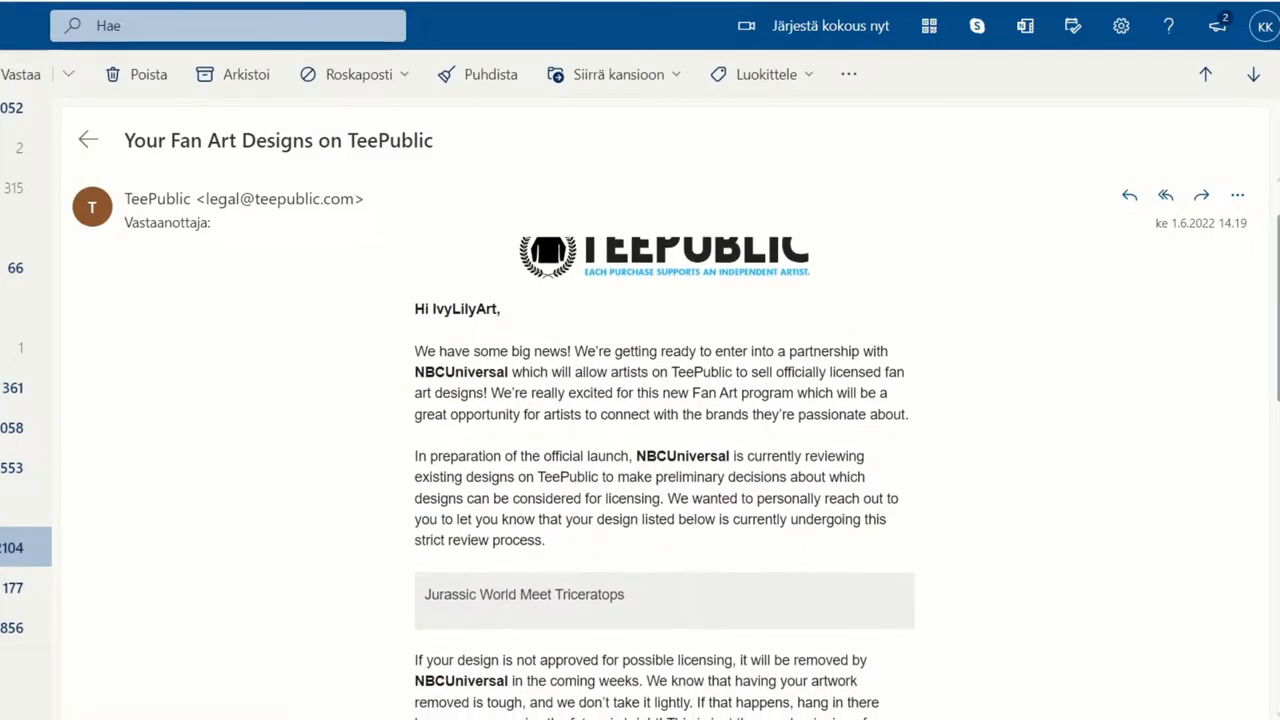
scroll(down, 3)
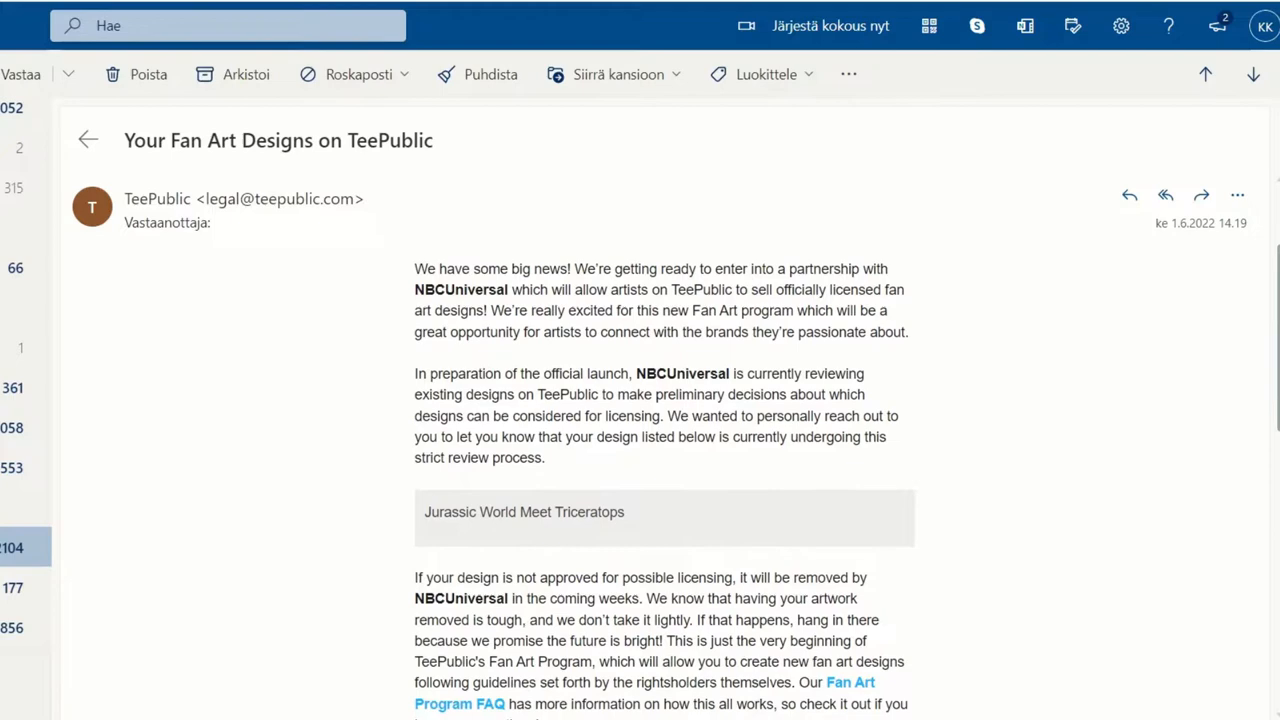
scroll(down, 3)
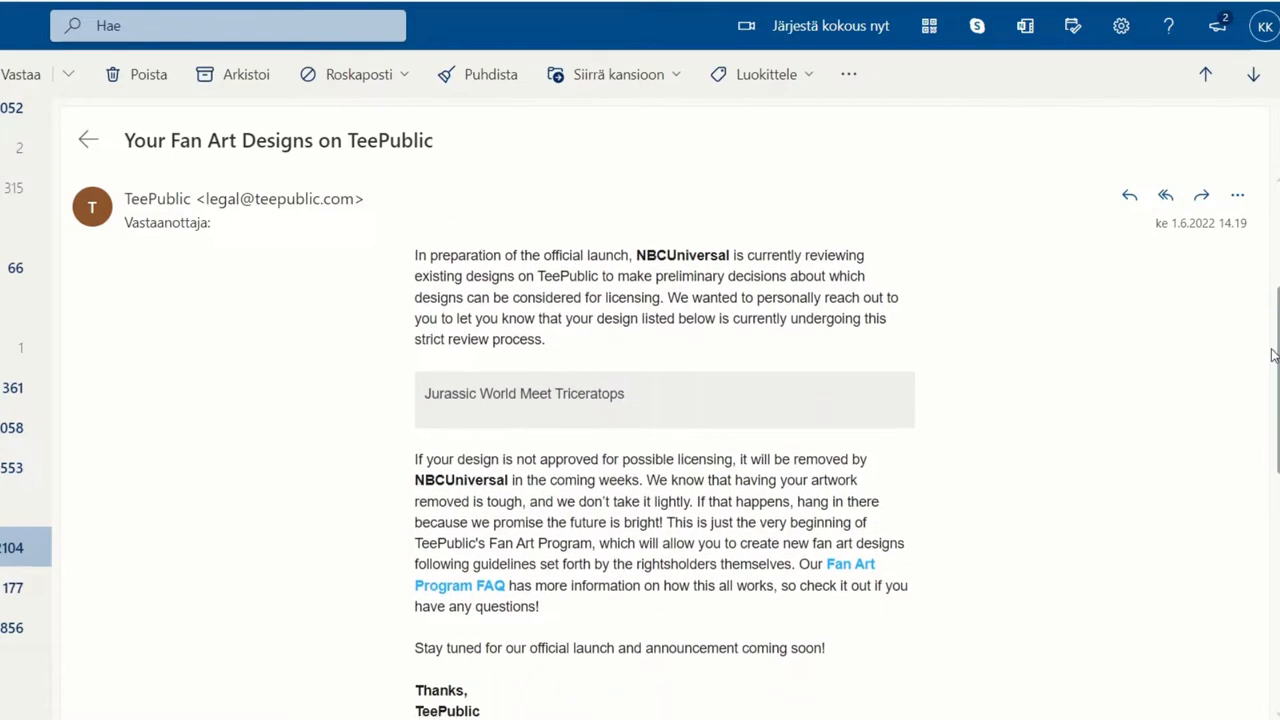
scroll(down, 3)
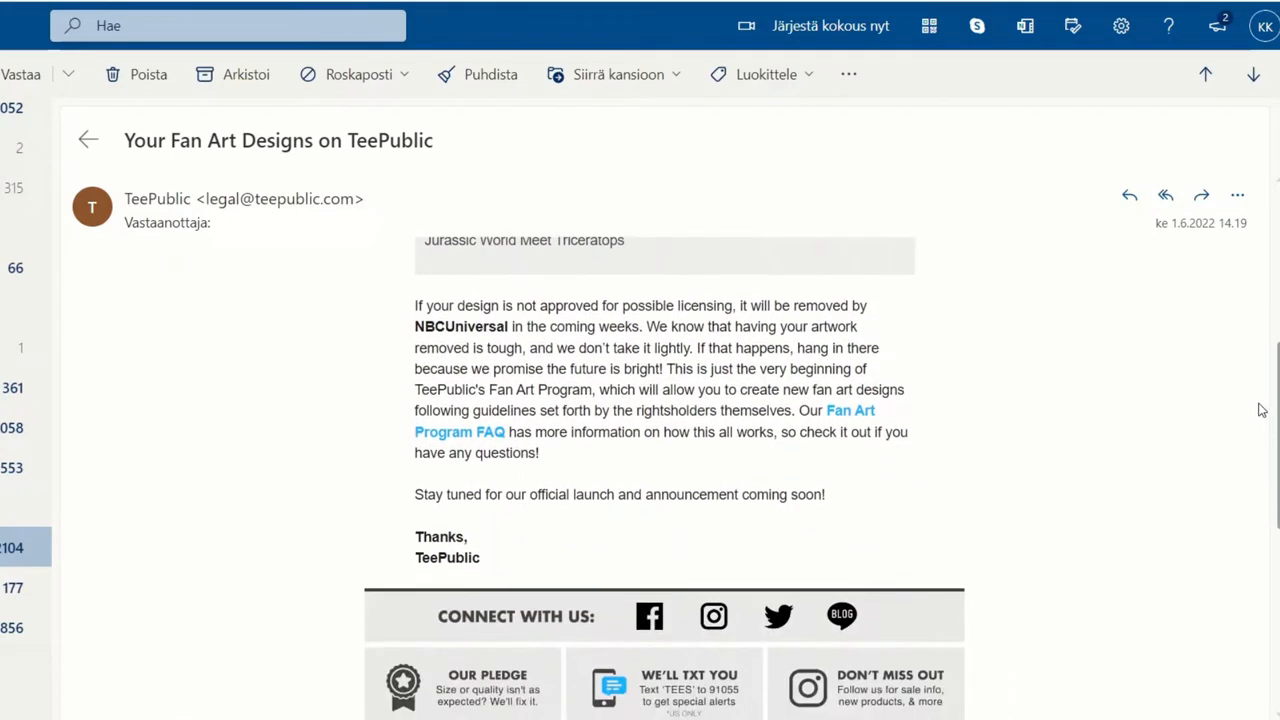